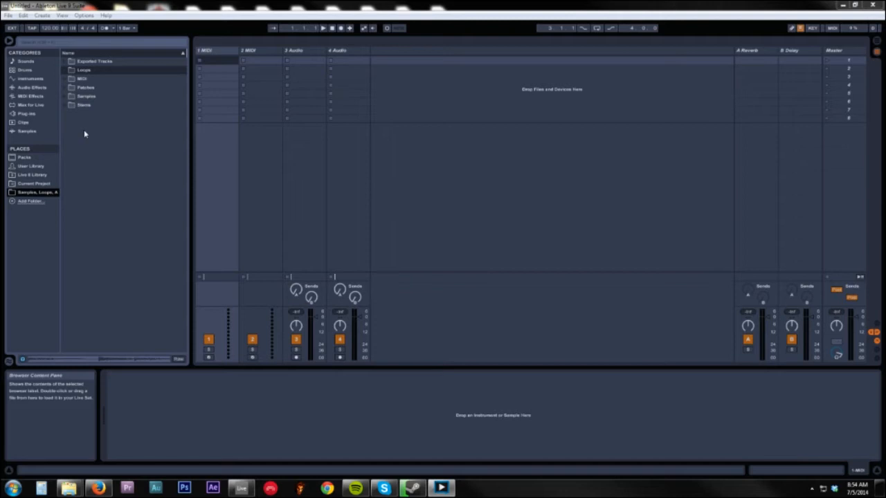
{"action": "mouse_move", "coordinate": [7, 96]}
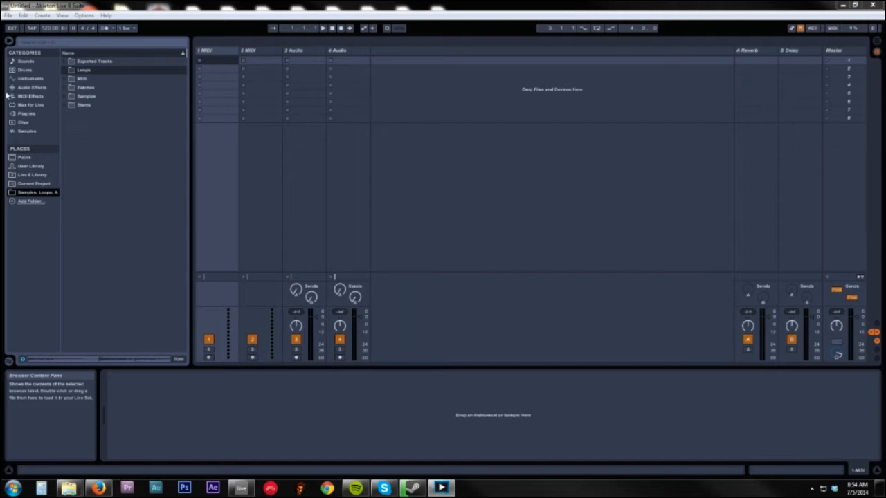
Select the second MIDI track and list the installed plug-ins in the browser
{"action": "left_click", "coordinate": [41, 15]}
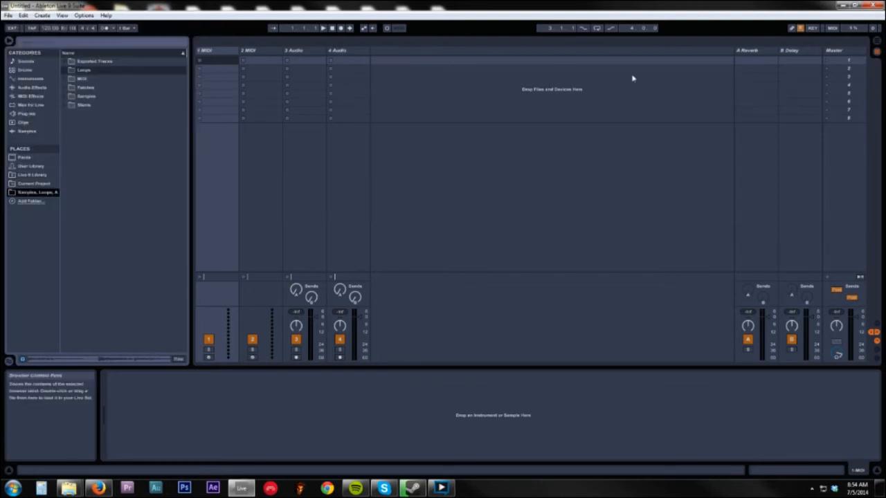
{"action": "left_click", "coordinate": [252, 49]}
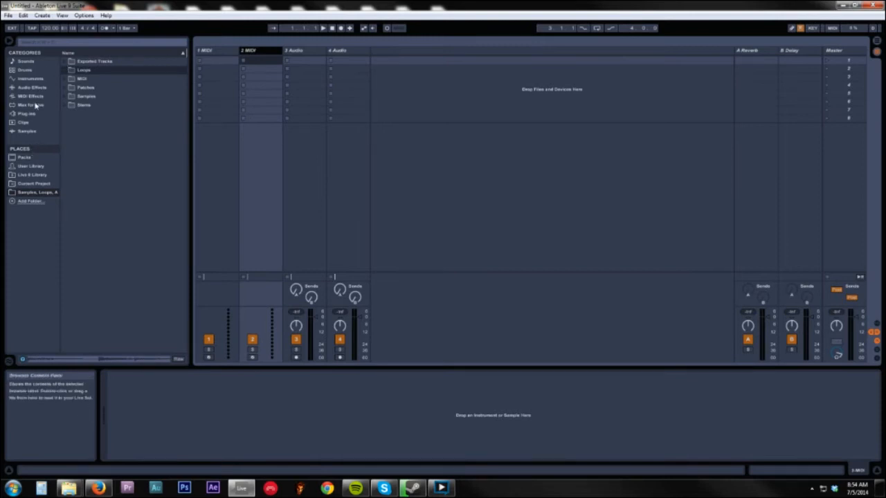
{"action": "left_click", "coordinate": [26, 114]}
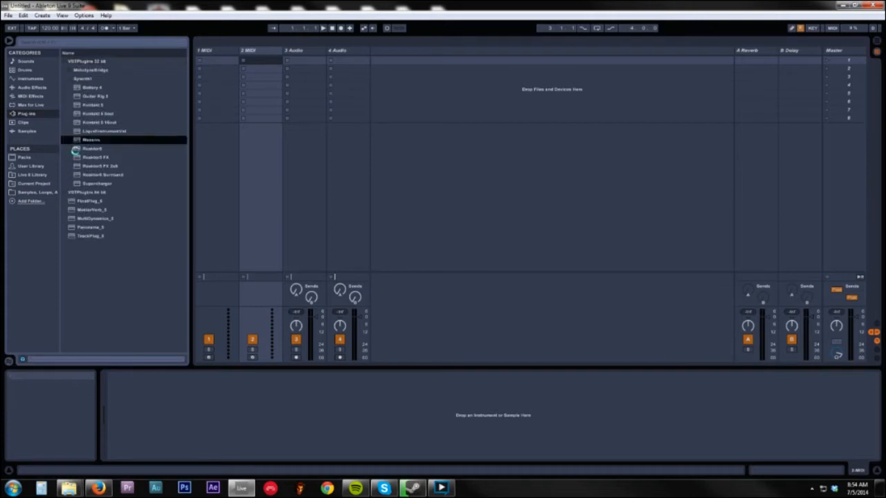
Load Massive as a new blank sound and swap oscillator 3's wavetable
{"action": "double_click", "coordinate": [91, 140]}
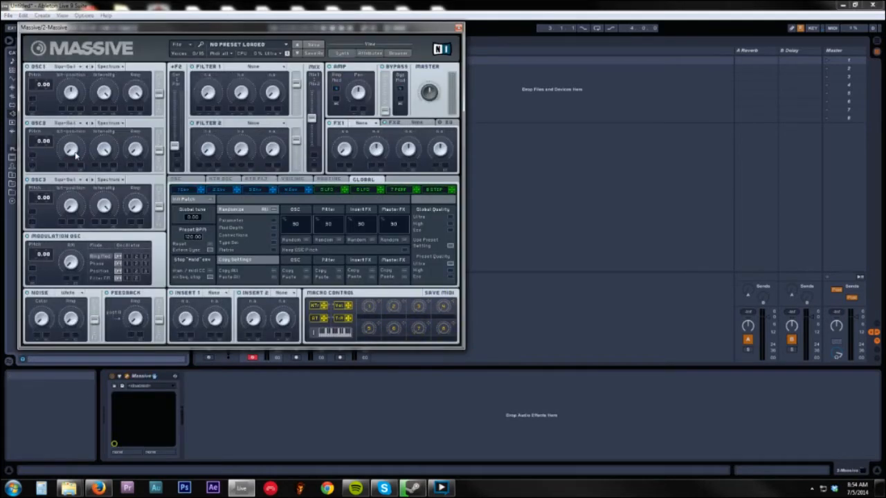
{"action": "left_click", "coordinate": [178, 44]}
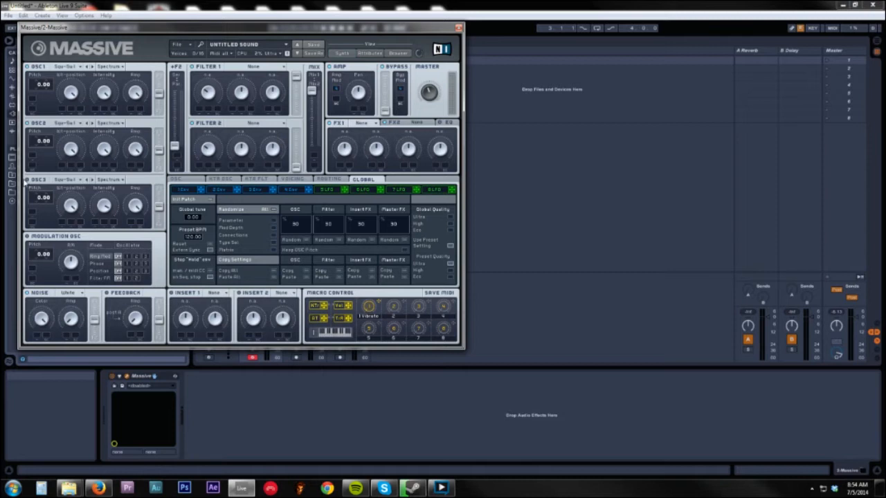
{"action": "left_click", "coordinate": [66, 67]}
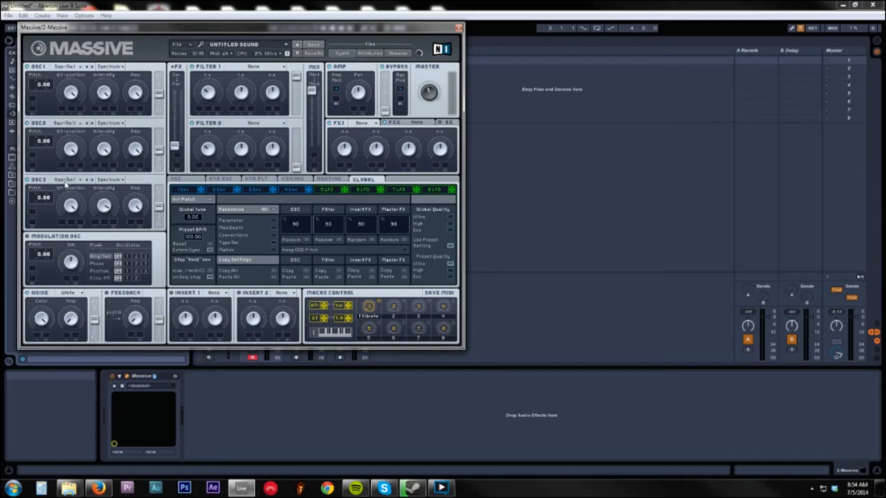
{"action": "left_click", "coordinate": [66, 132]}
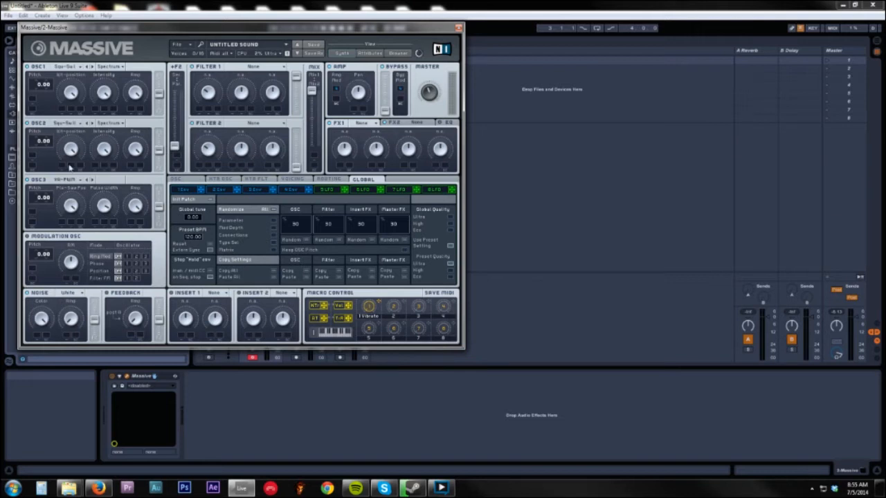
Pitch oscillators 1 and 3 up by +12 semitones
{"action": "left_click_drag", "start_coordinate": [41, 85], "coordinate": [42, 94]}
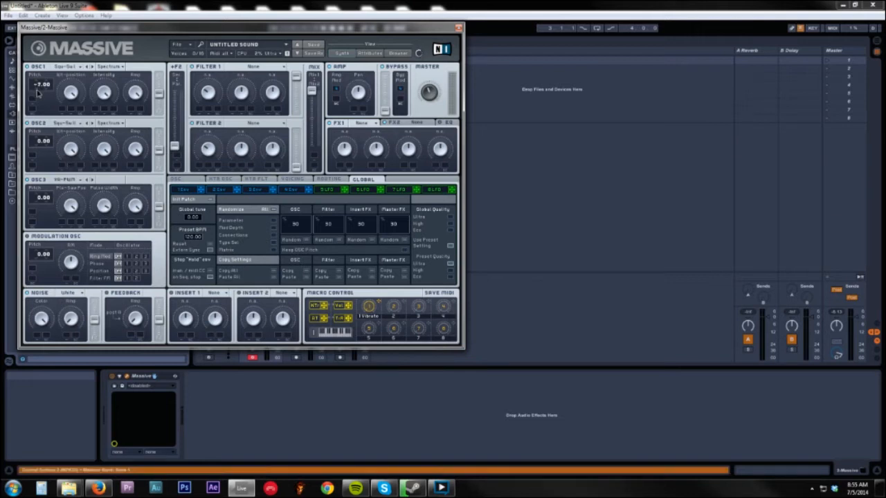
{"action": "left_click_drag", "start_coordinate": [41, 85], "coordinate": [39, 108]}
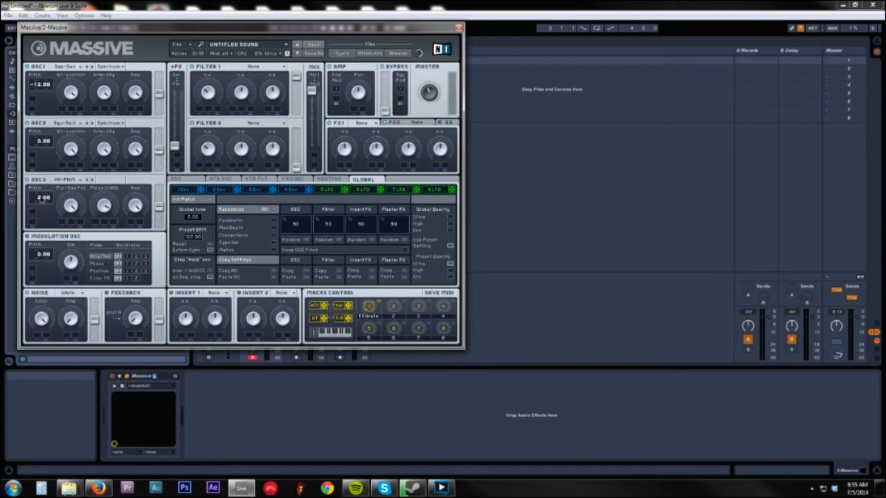
{"action": "left_click_drag", "start_coordinate": [41, 196], "coordinate": [42, 215]}
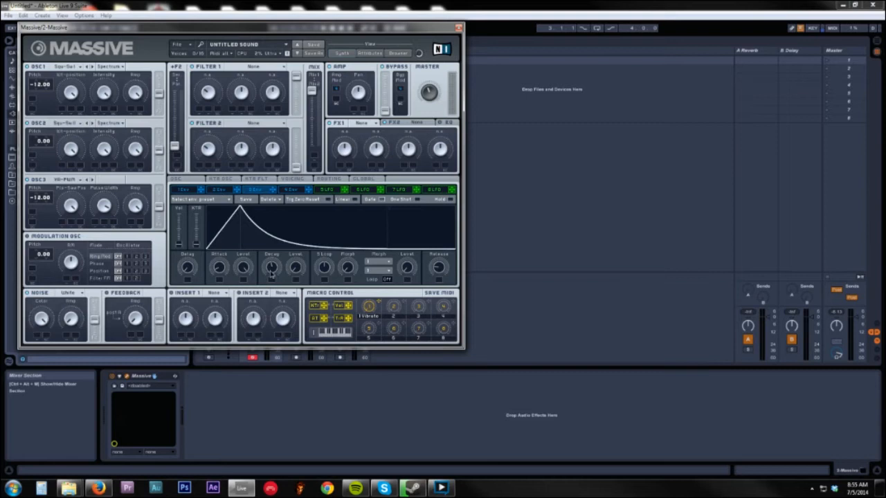
Route Envelope 1 to oscillator 1's pitch and set its modulation amount
{"action": "left_click_drag", "start_coordinate": [271, 266], "coordinate": [271, 284]}
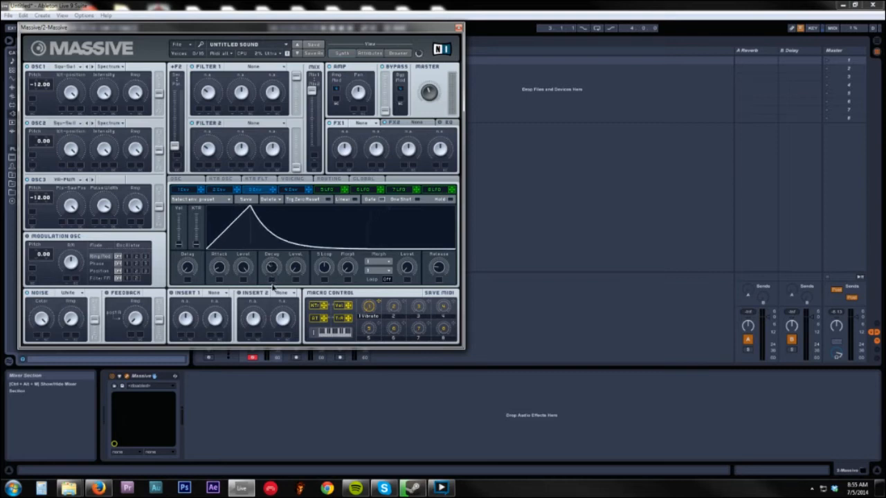
{"action": "left_click", "coordinate": [219, 269]}
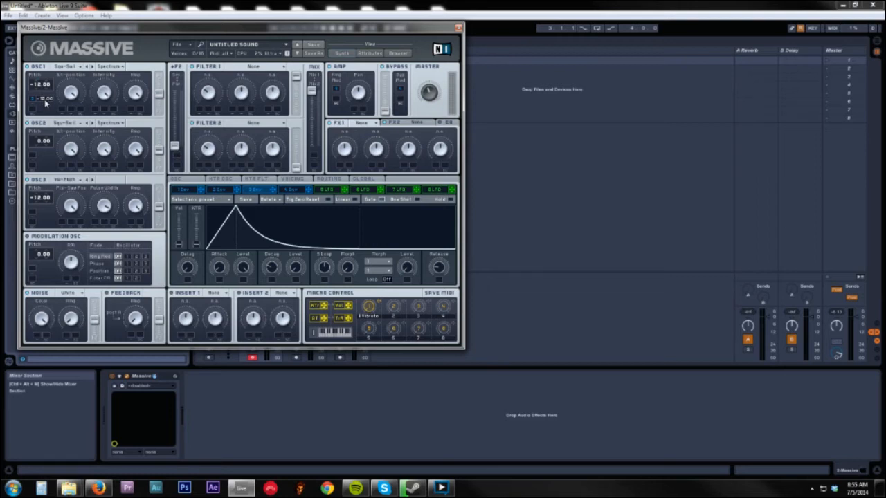
{"action": "mouse_move", "coordinate": [89, 160]}
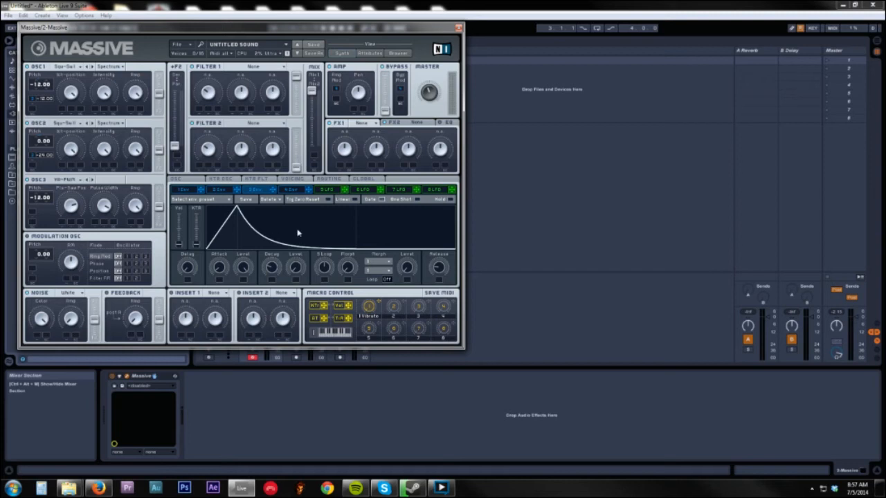
{"action": "mouse_move", "coordinate": [276, 180]}
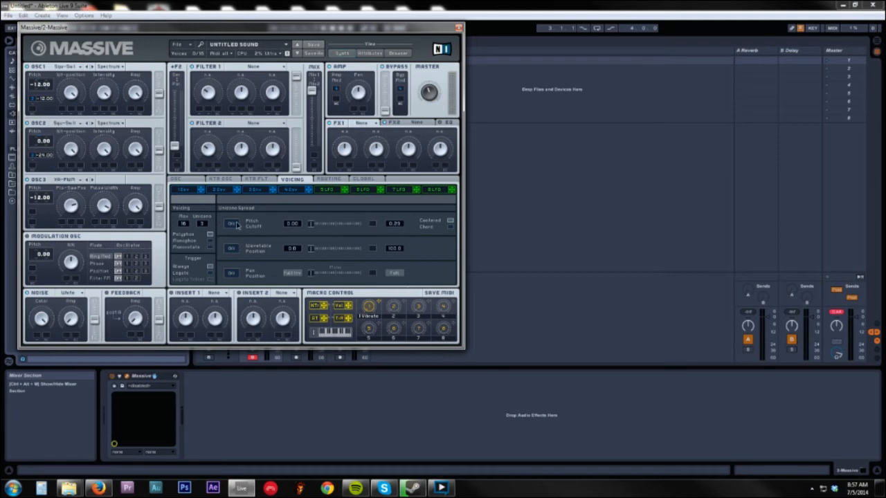
Raise the unison voices with spread pitch and wavetable position
{"action": "left_click", "coordinate": [232, 224]}
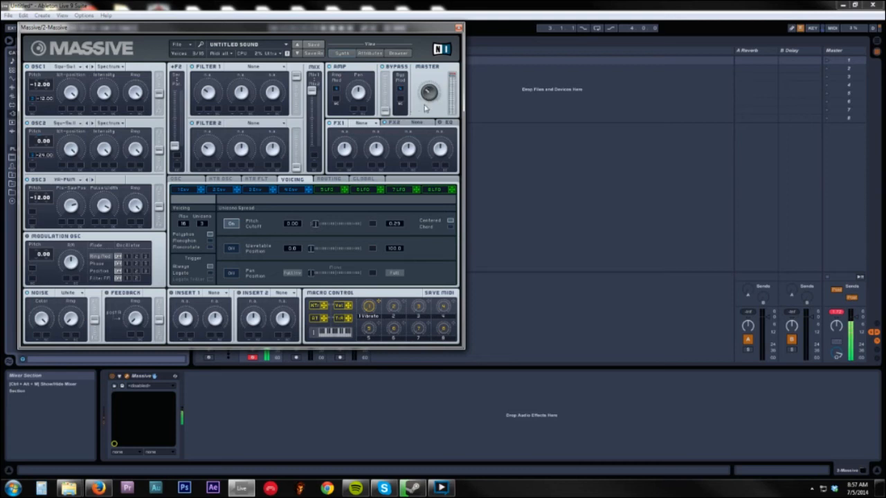
{"action": "mouse_move", "coordinate": [421, 117]}
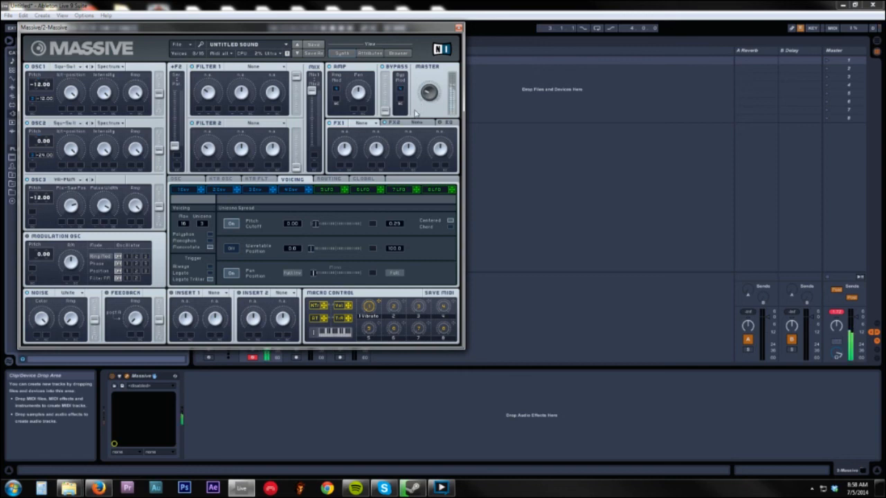
{"action": "mouse_move", "coordinate": [299, 249]}
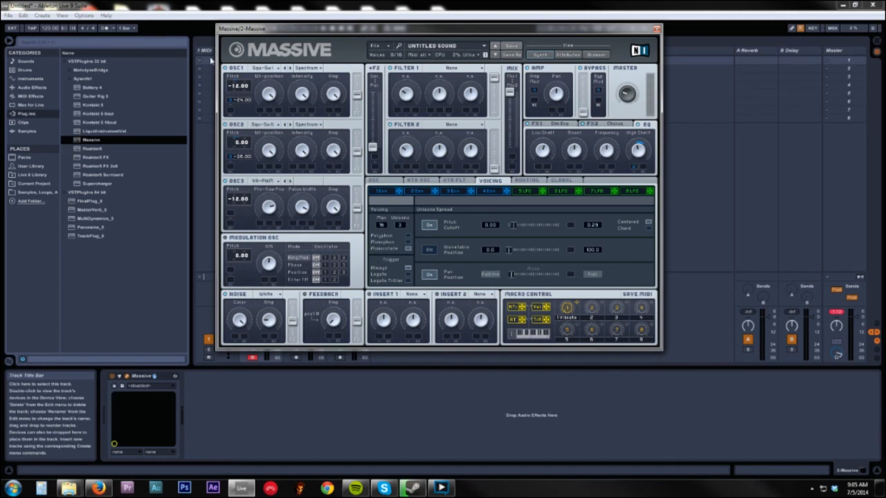
{"action": "mouse_move", "coordinate": [284, 97]}
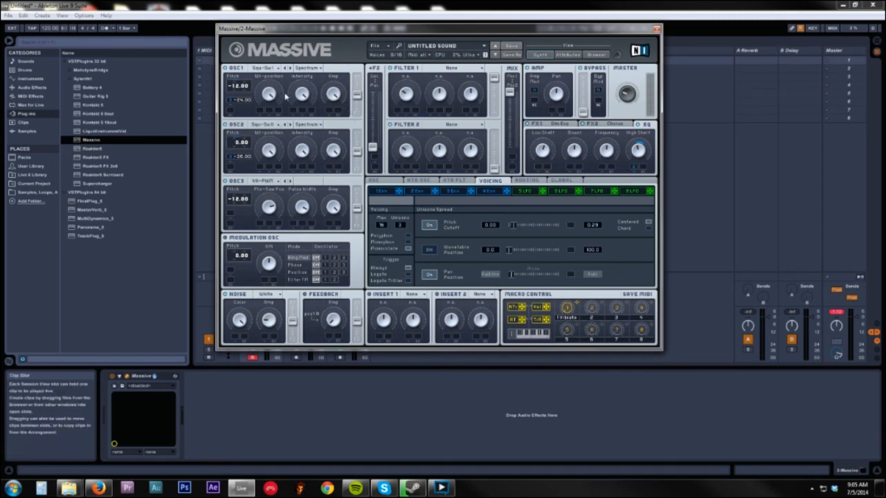
{"action": "mouse_move", "coordinate": [566, 214]}
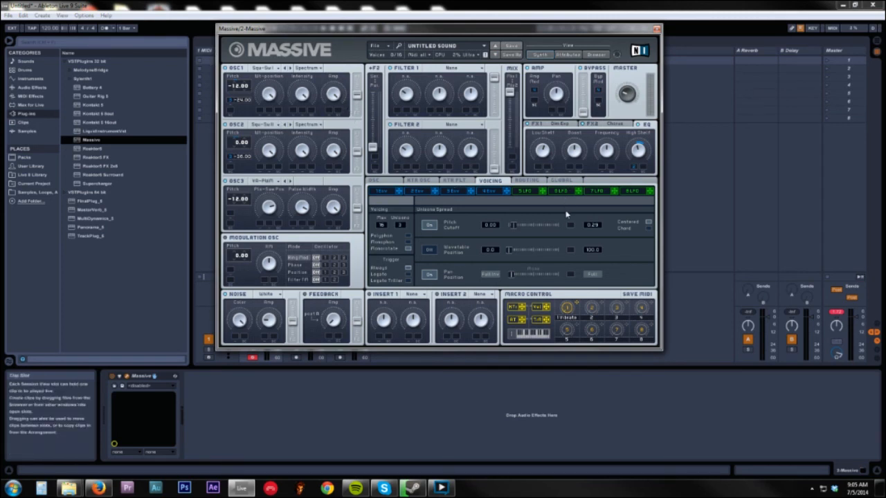